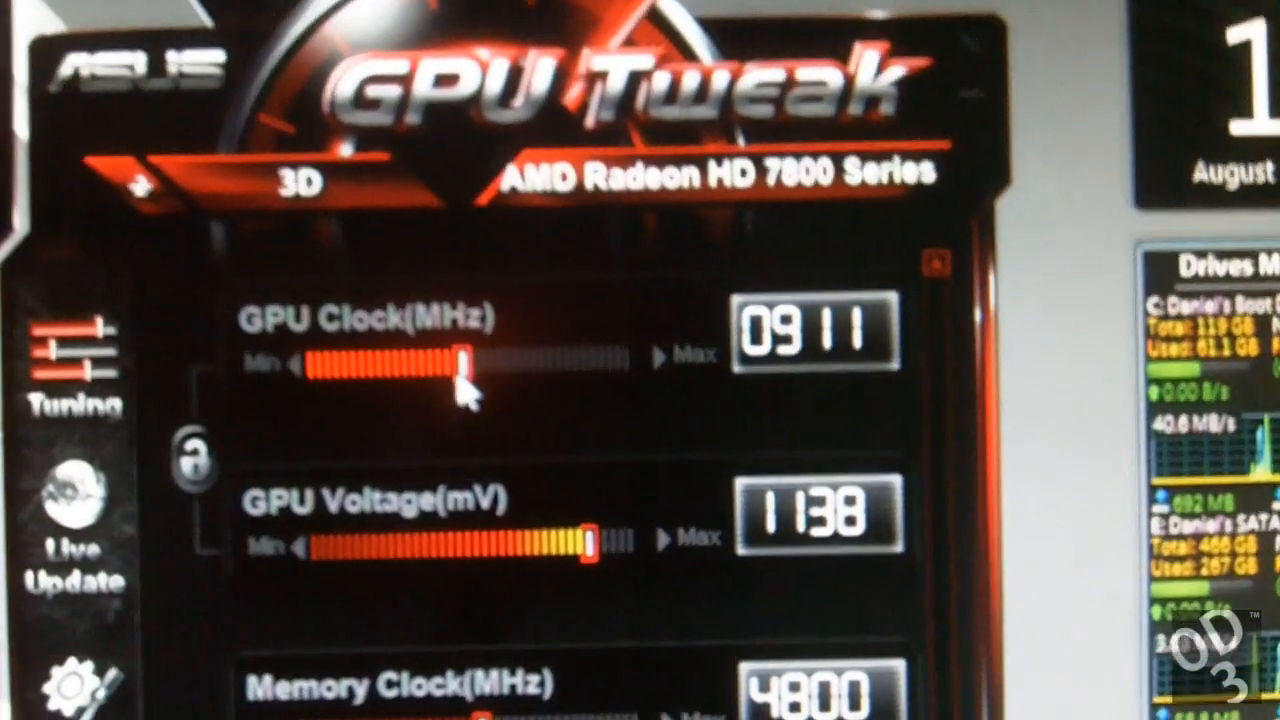
# Raise the GPU clock slider from 911 MHz to 1333 MHz.
pyautogui.moveTo(470, 356); pyautogui.dragTo(570, 336)
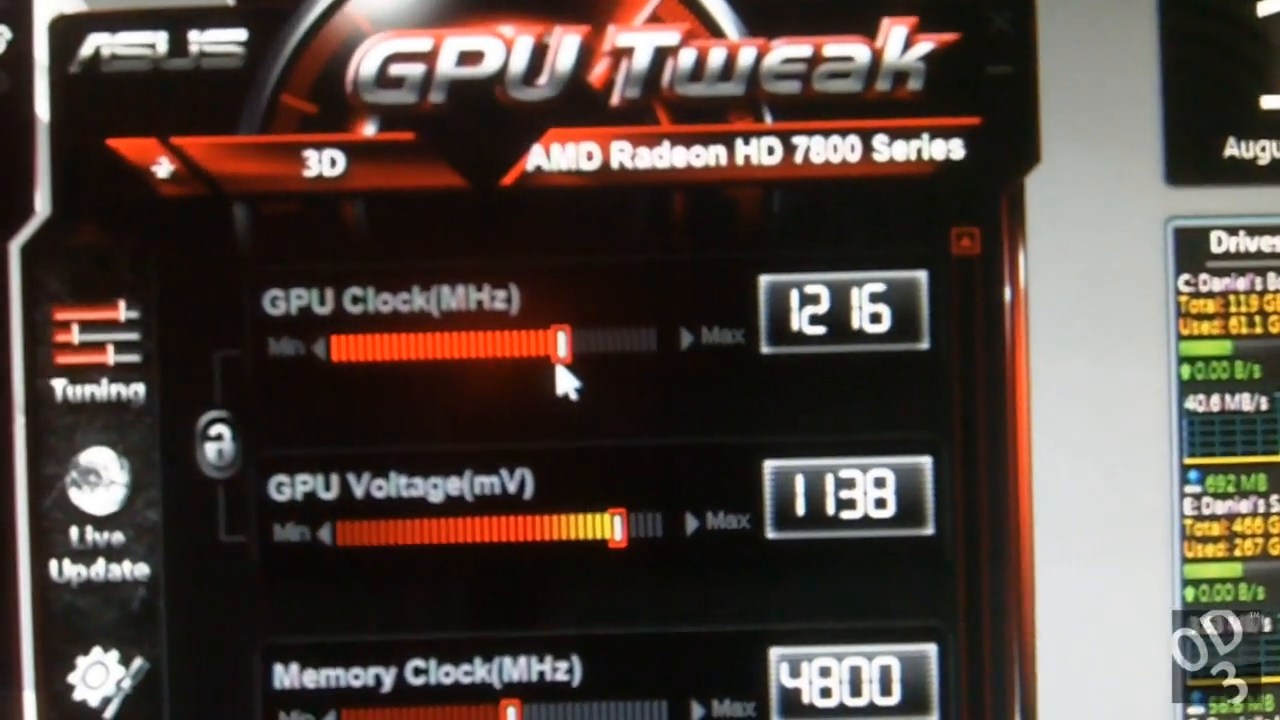
pyautogui.moveTo(564, 338); pyautogui.dragTo(576, 338)
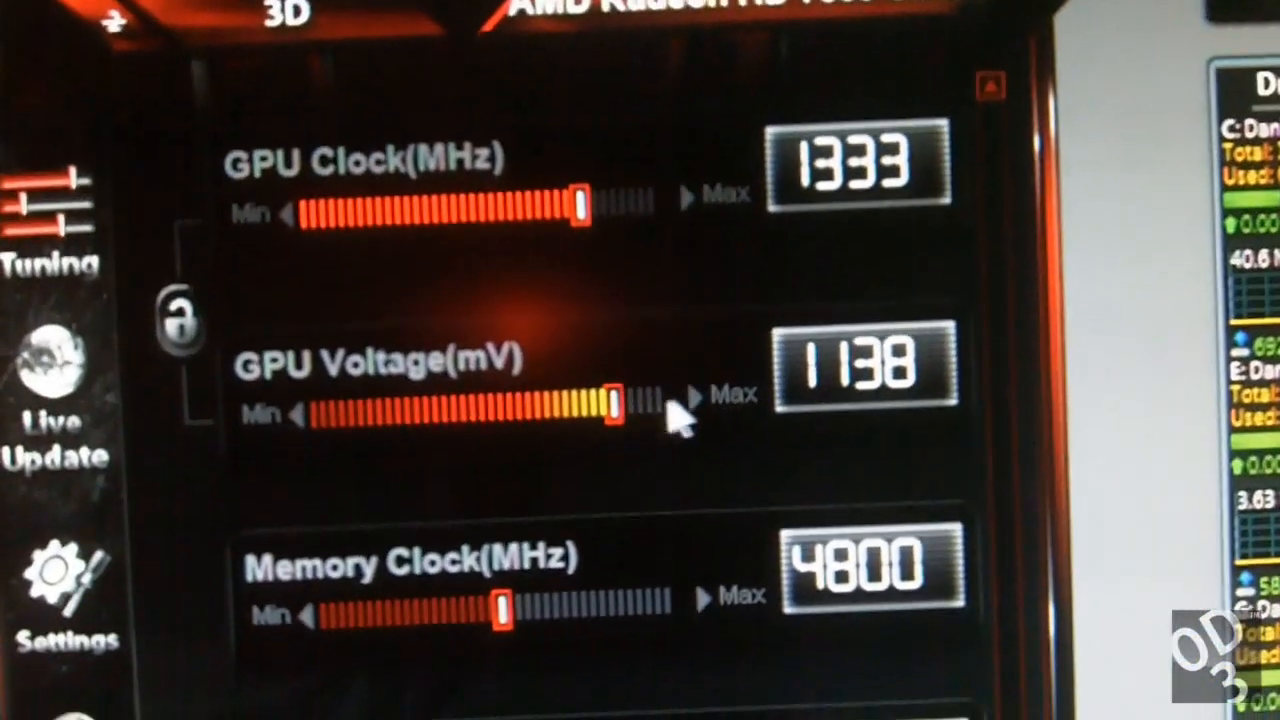
pyautogui.moveTo(616, 400); pyautogui.dragTo(680, 388)
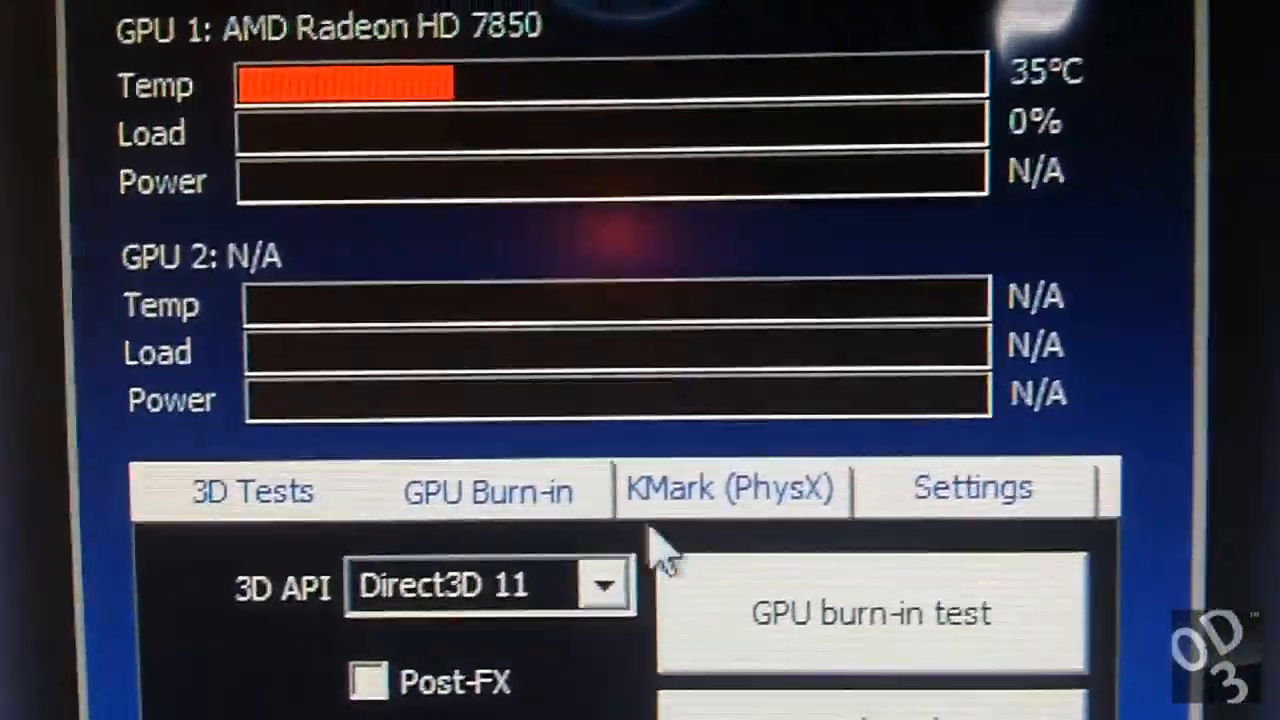
pyautogui.click(870, 612)
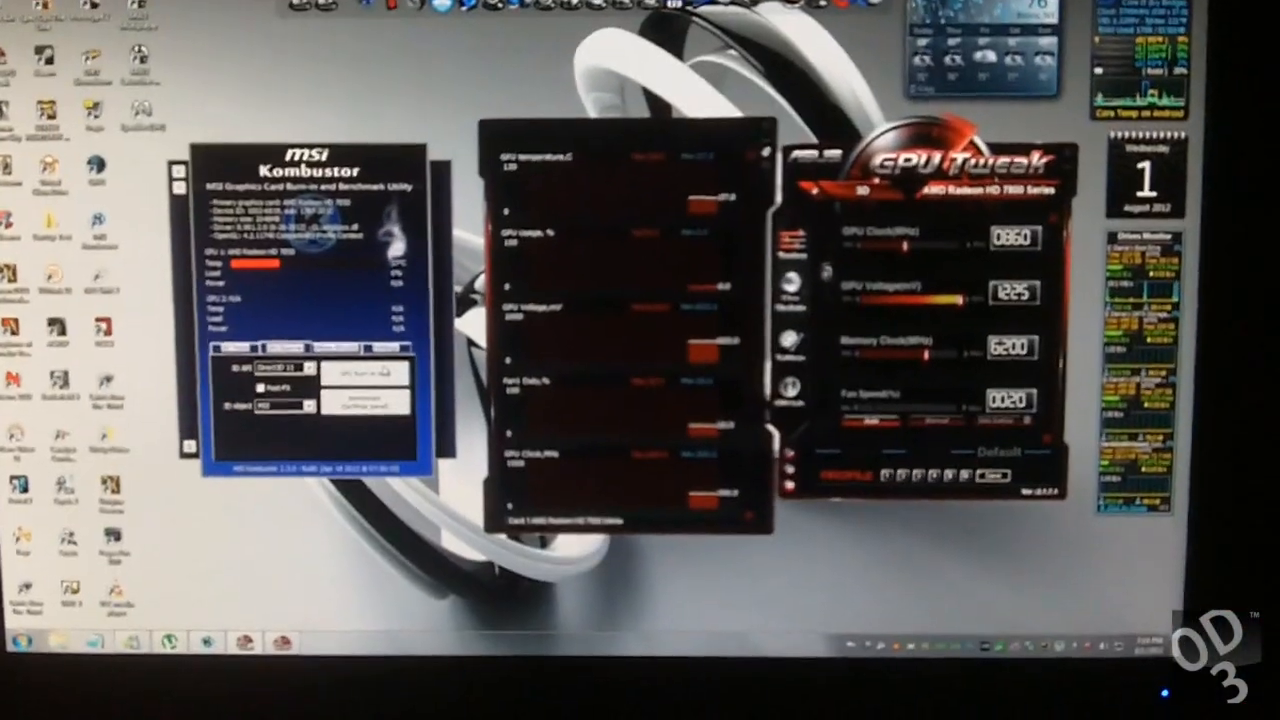
# Start the GPU burn-in stress test in MSI Kombustor.
pyautogui.click(364, 370)
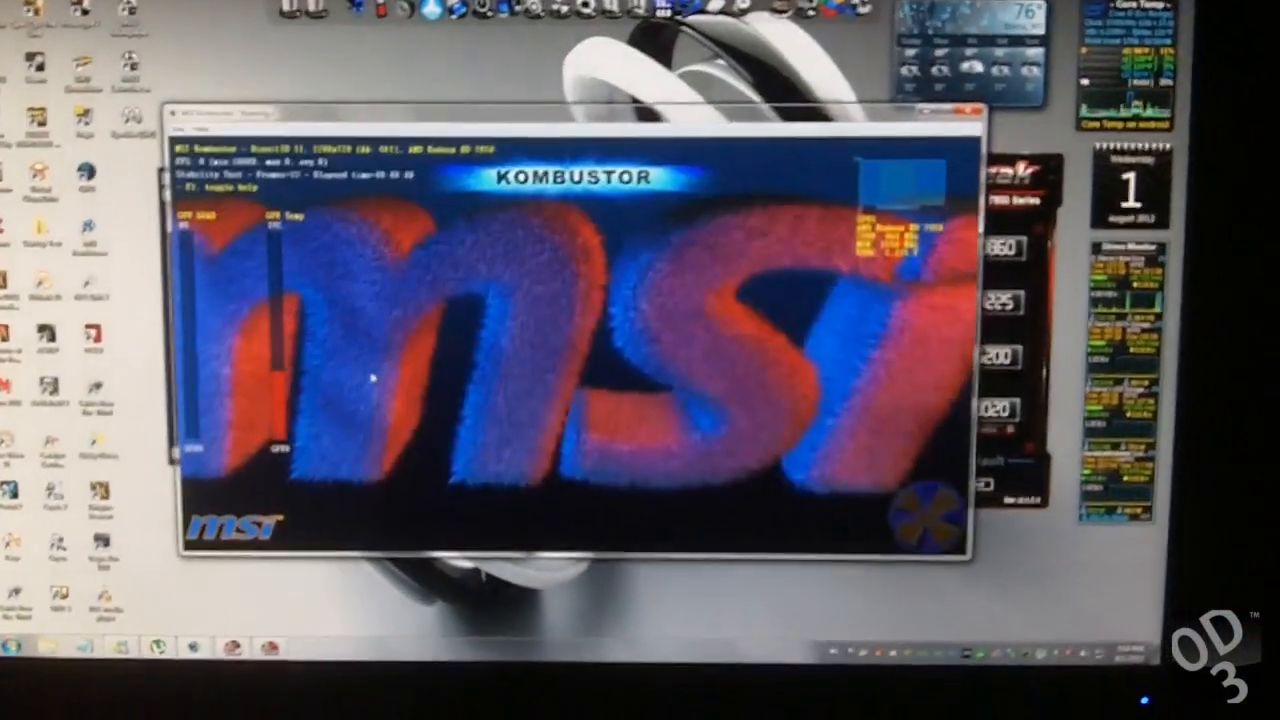